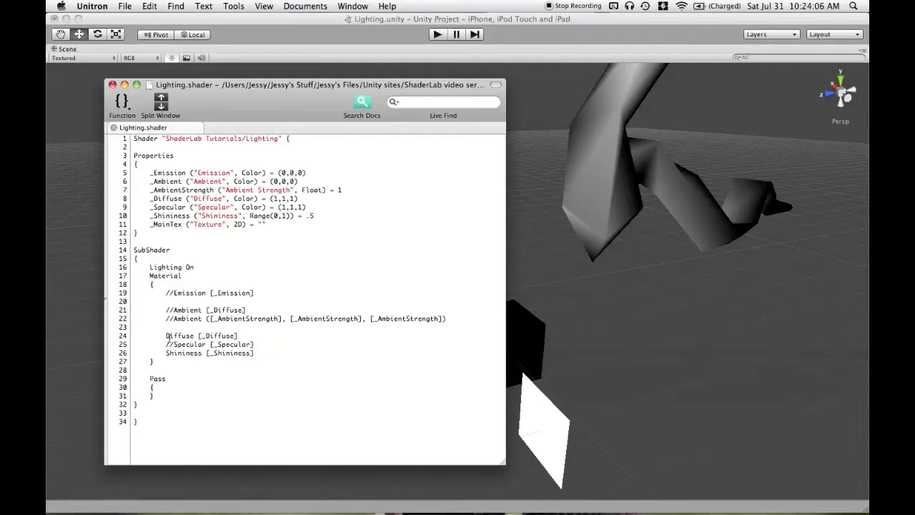
Step: Hide the Unitron Lighting.shader window to return to the Unity editor
double_click(178, 335)
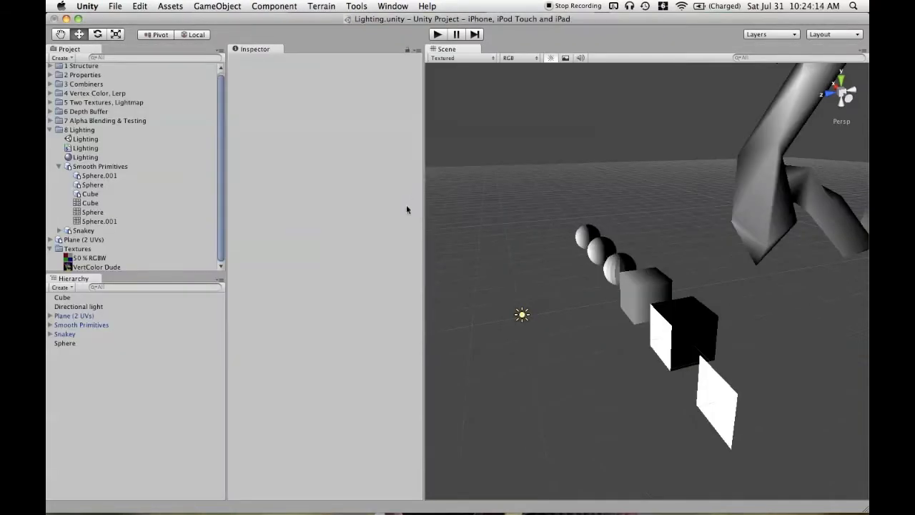
Step: Select the Directional light to show its white colour, intensity 1, no-shadow settings
click(79, 306)
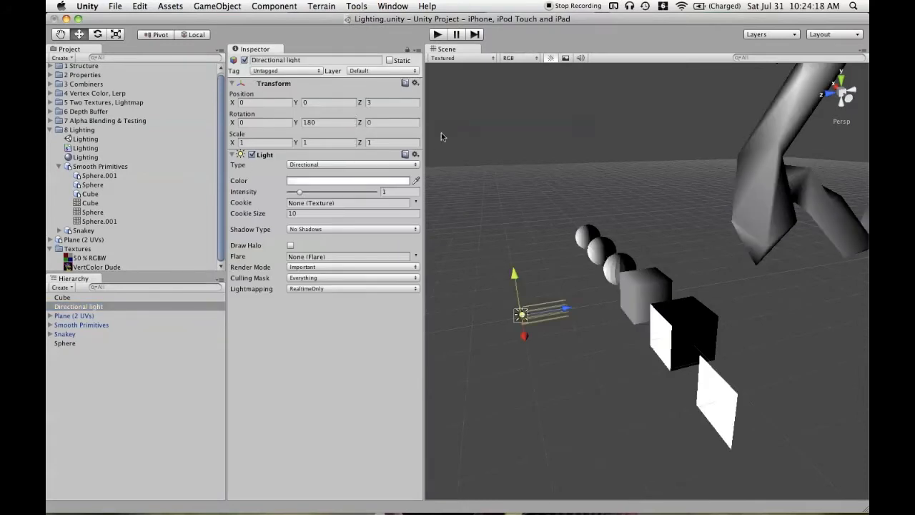
mouse_move(541, 249)
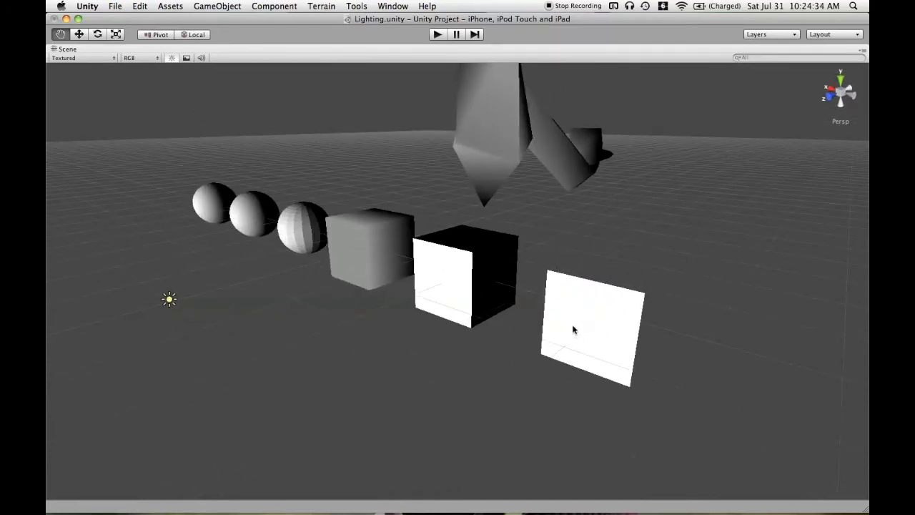
mouse_move(599, 261)
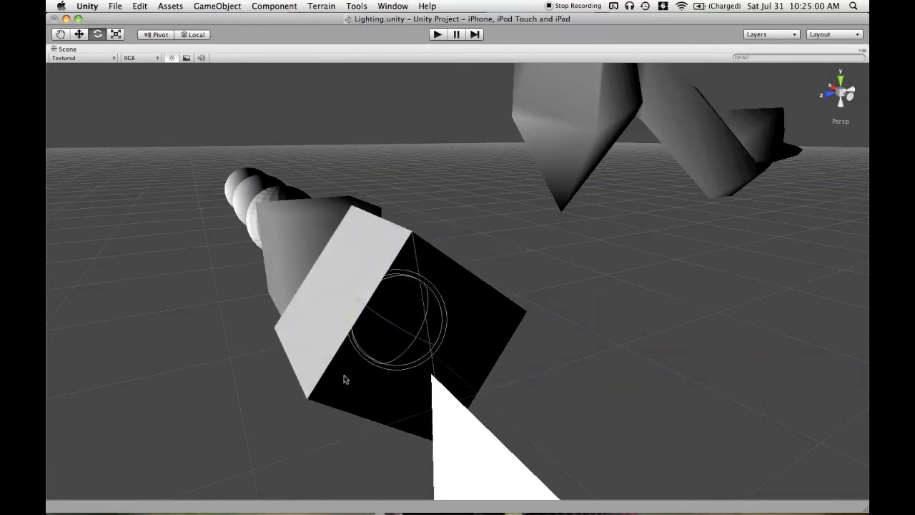
Step: Orbit the Scene view around the cubes to examine the lit primitives
drag(345, 378, 429, 319)
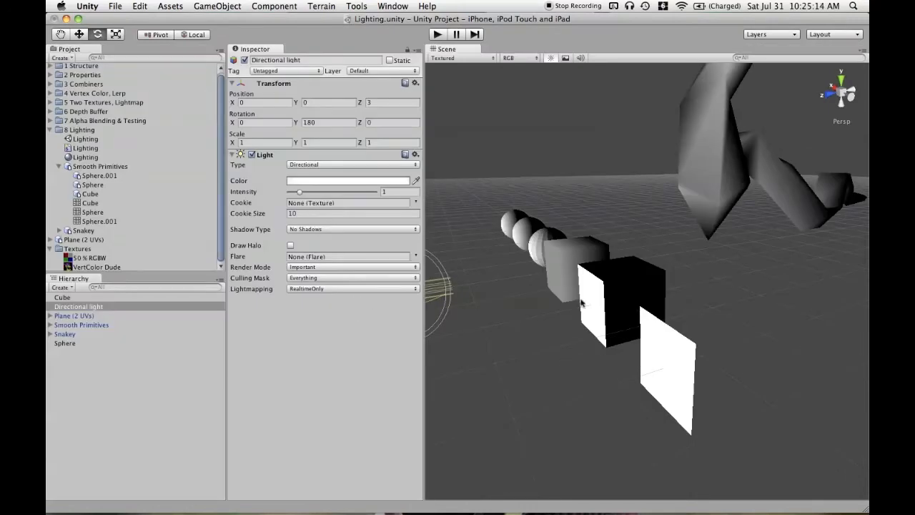
Step: Open the light's colour picker, then select the cube and begin rotating it about X
click(348, 180)
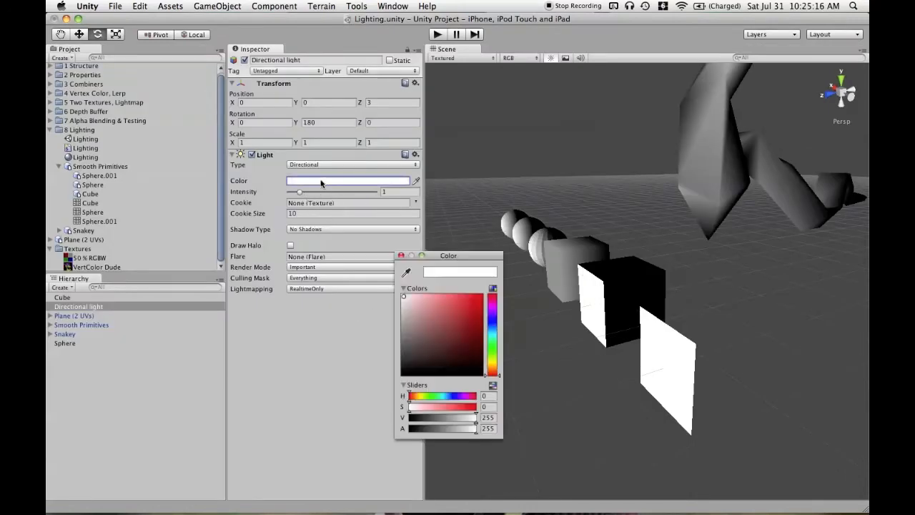
click(477, 336)
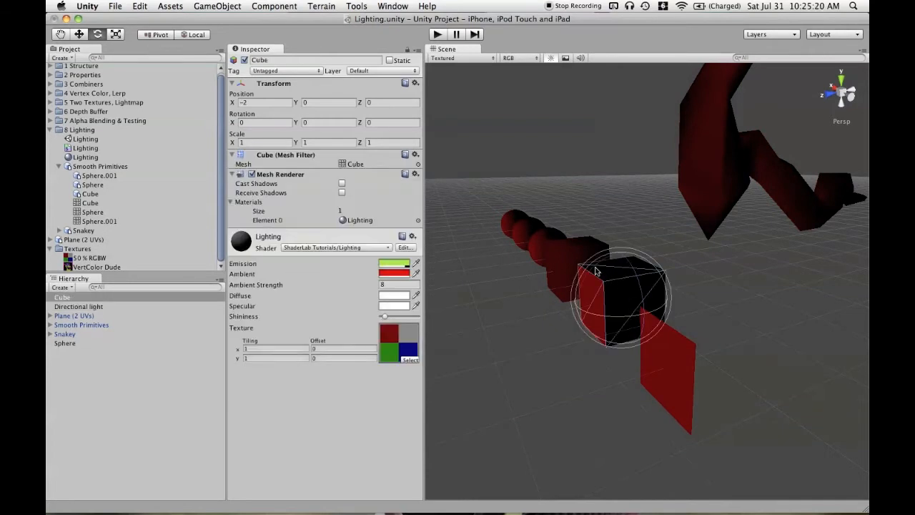
drag(597, 272, 643, 288)
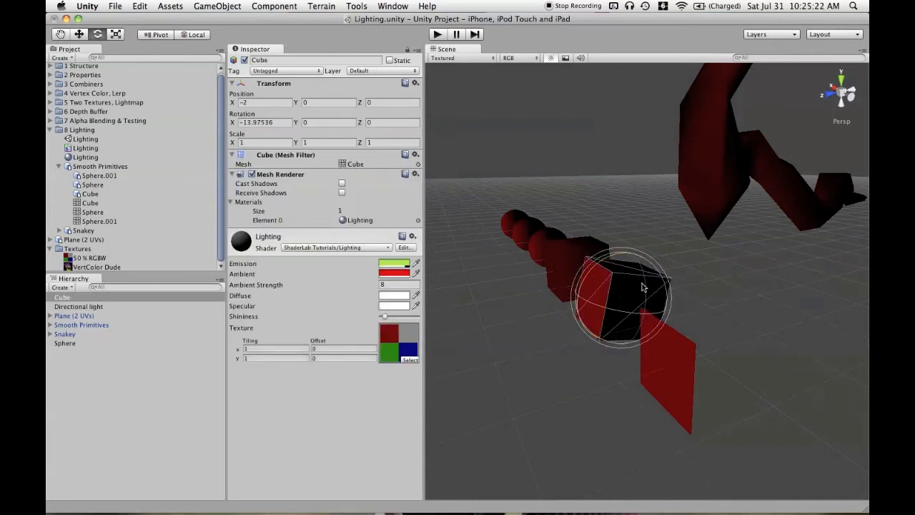
Step: Rotate the cube further to roughly 30 degrees about X and reselect it
drag(640, 286, 528, 370)
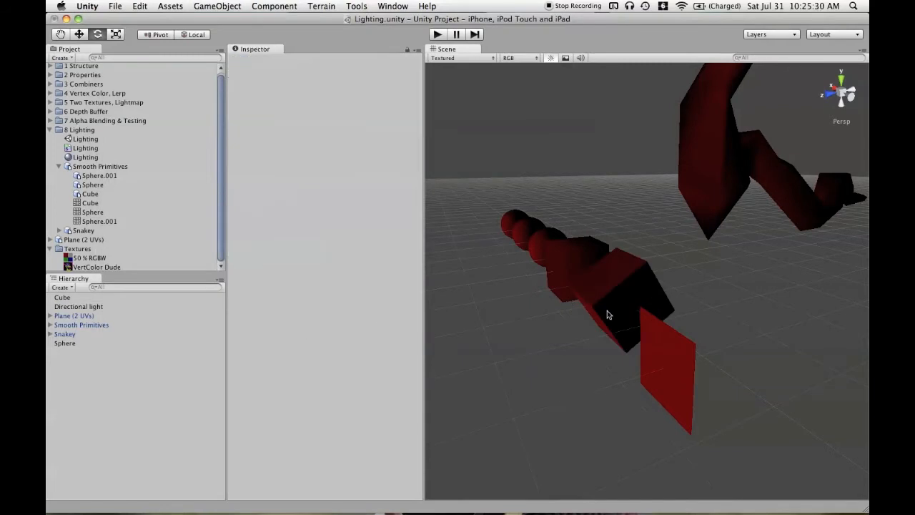
click(622, 300)
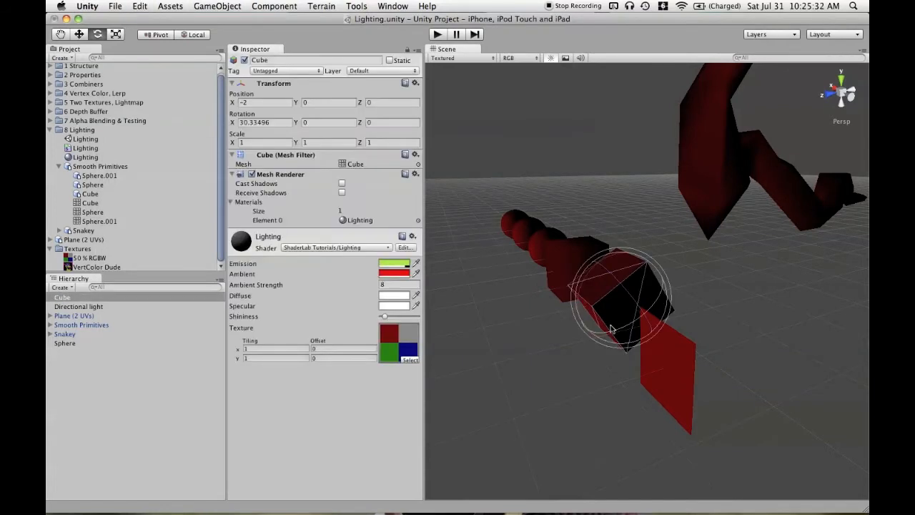
click(561, 289)
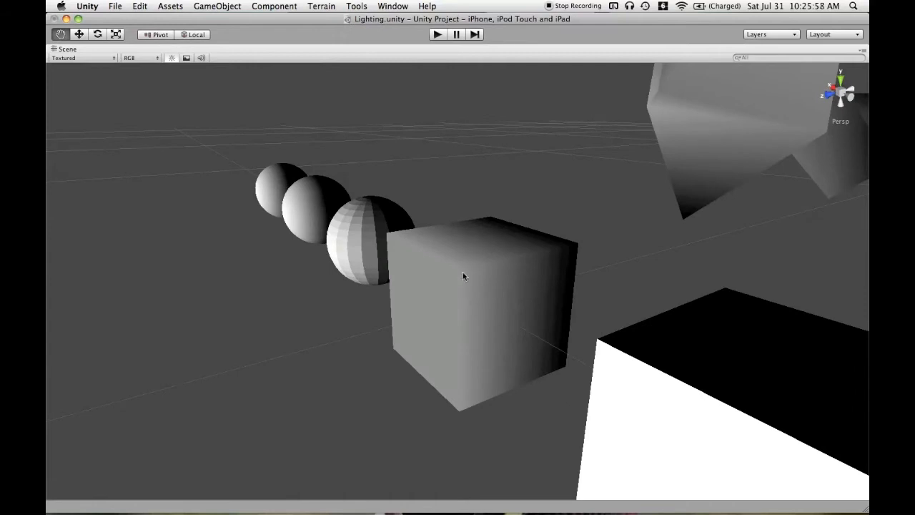
mouse_move(449, 286)
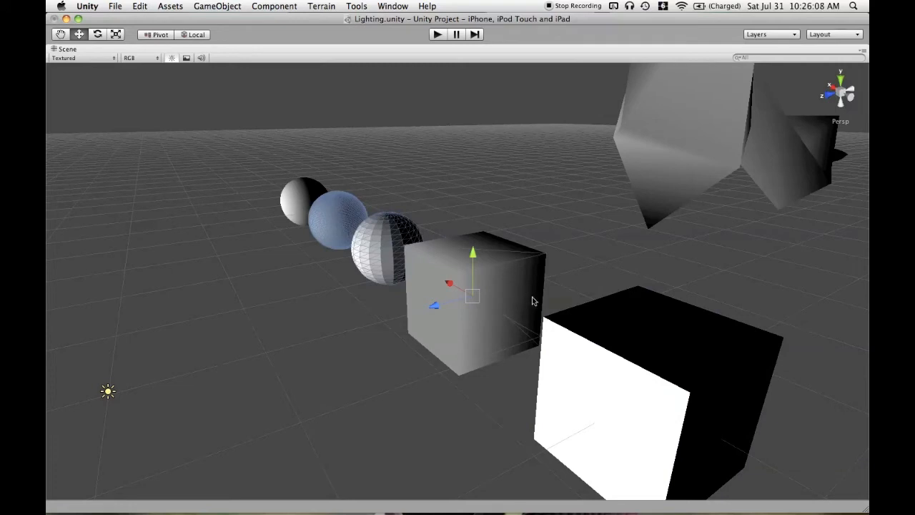
mouse_move(565, 323)
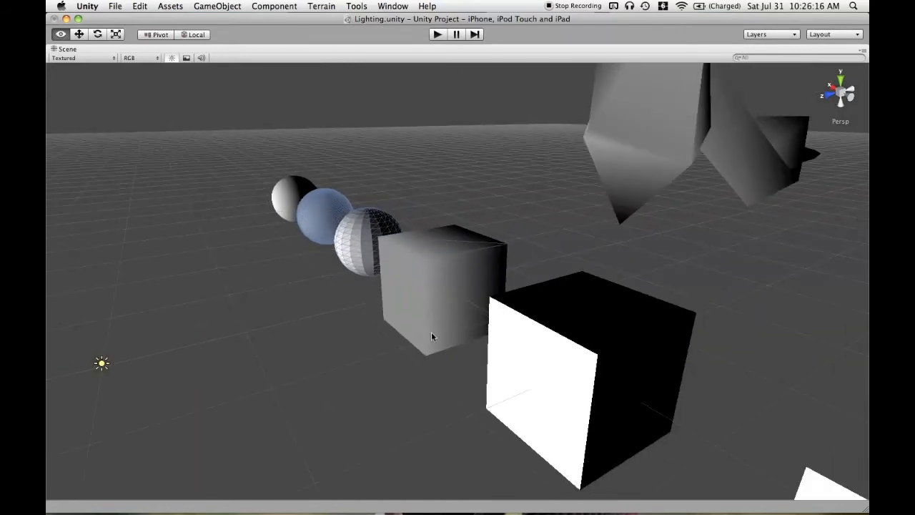
Step: Orbit past the cubes' shading and zoom in close on the smoothly shaded spheres
drag(433, 336, 465, 297)
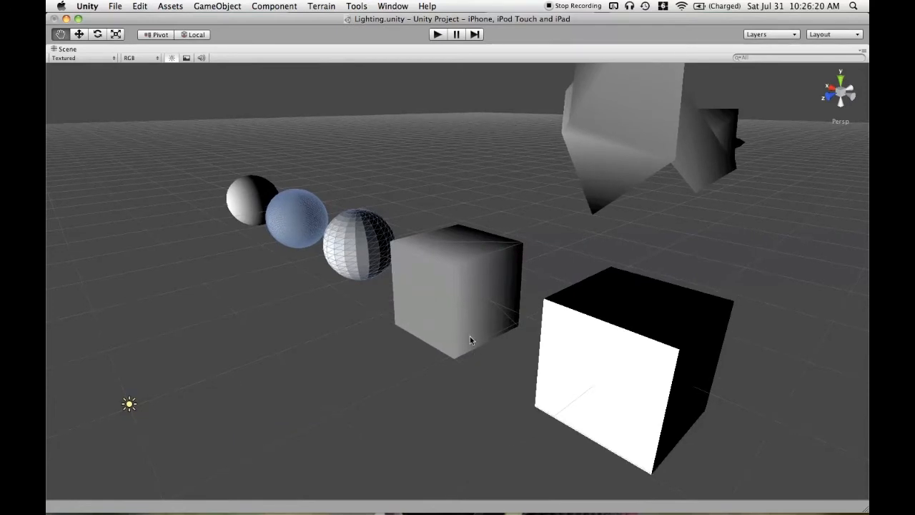
drag(470, 340, 457, 293)
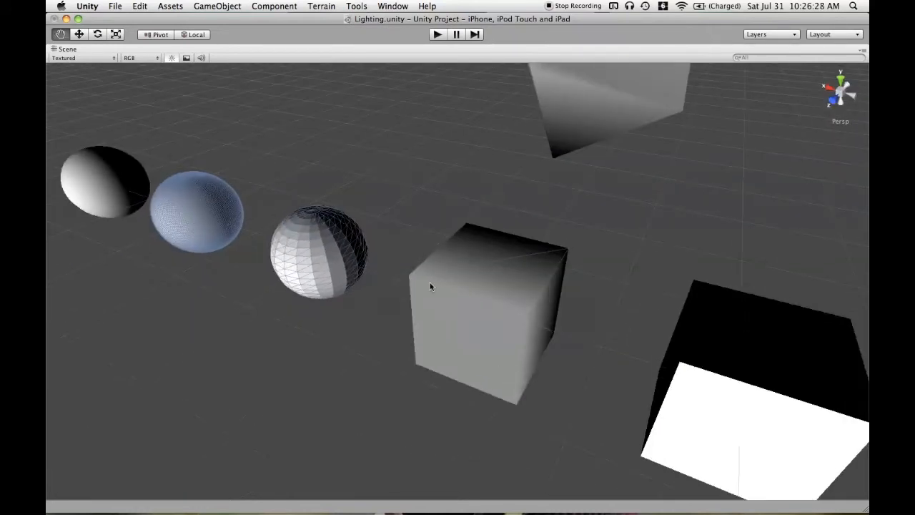
drag(430, 286, 322, 248)
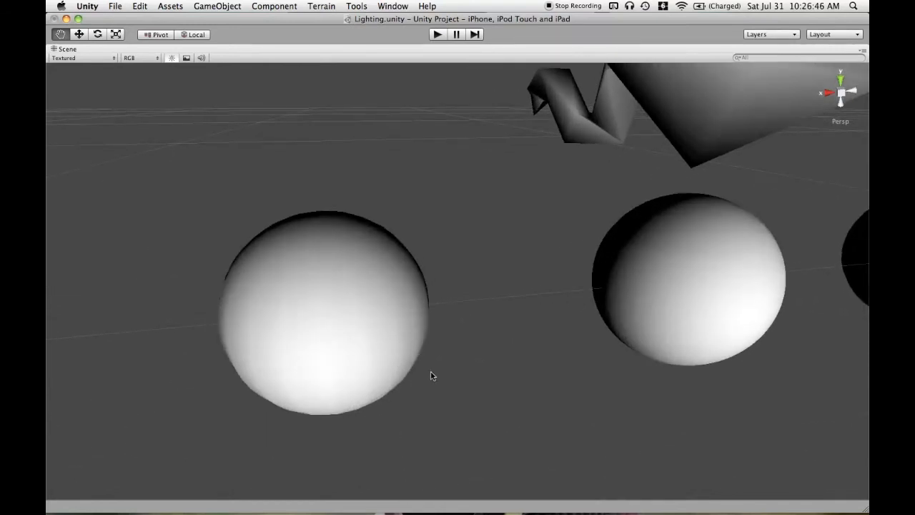
click(325, 318)
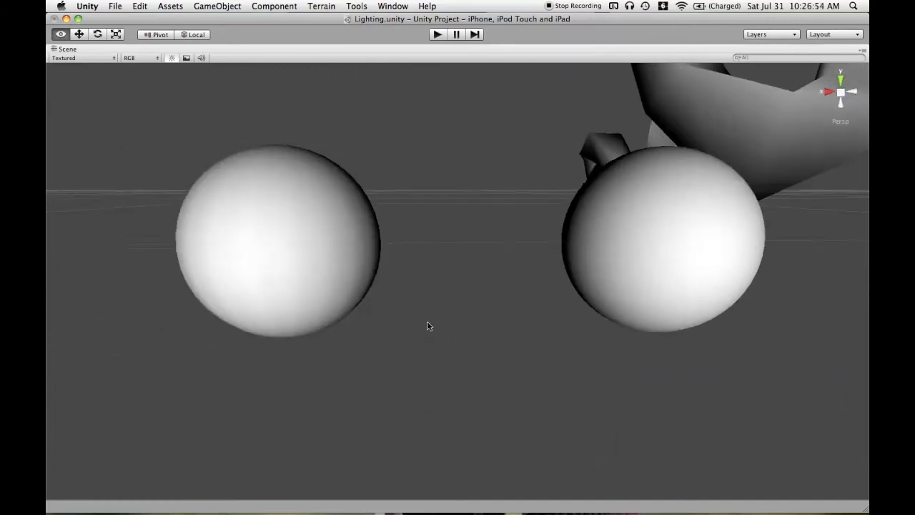
drag(429, 326, 615, 336)
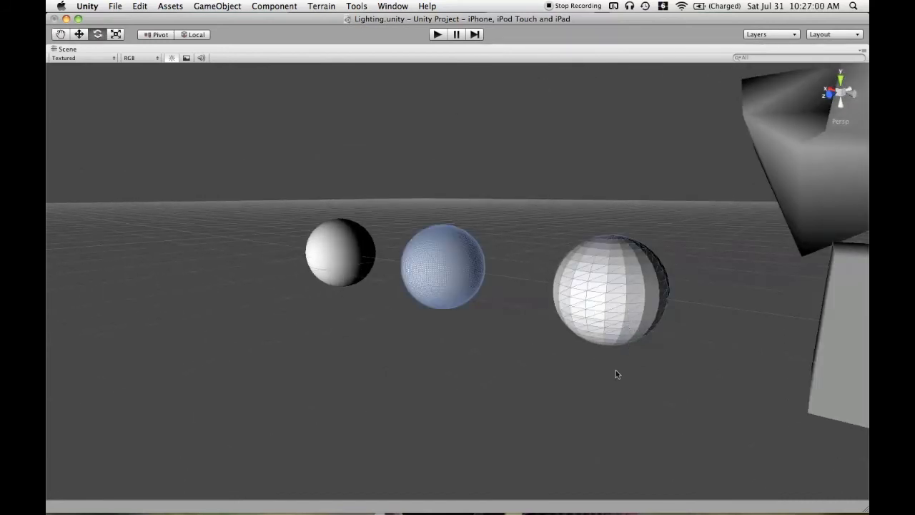
drag(618, 374, 549, 370)
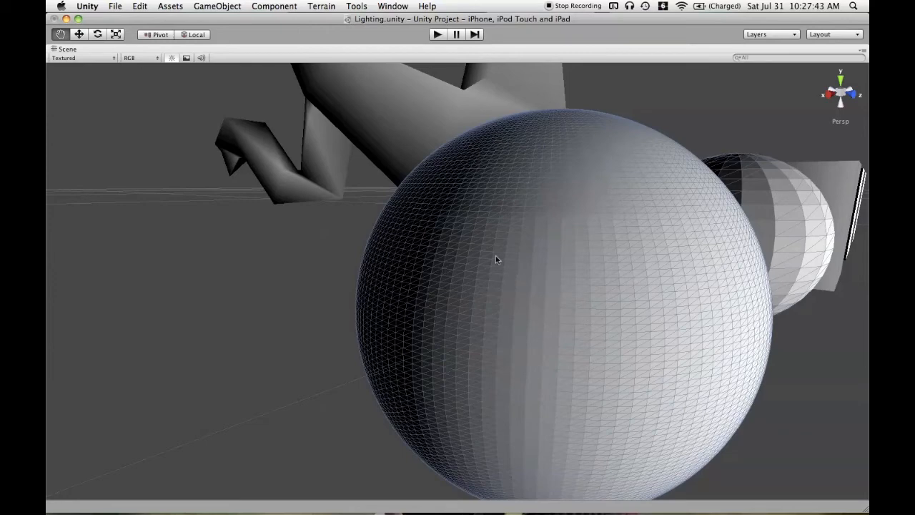
mouse_move(711, 389)
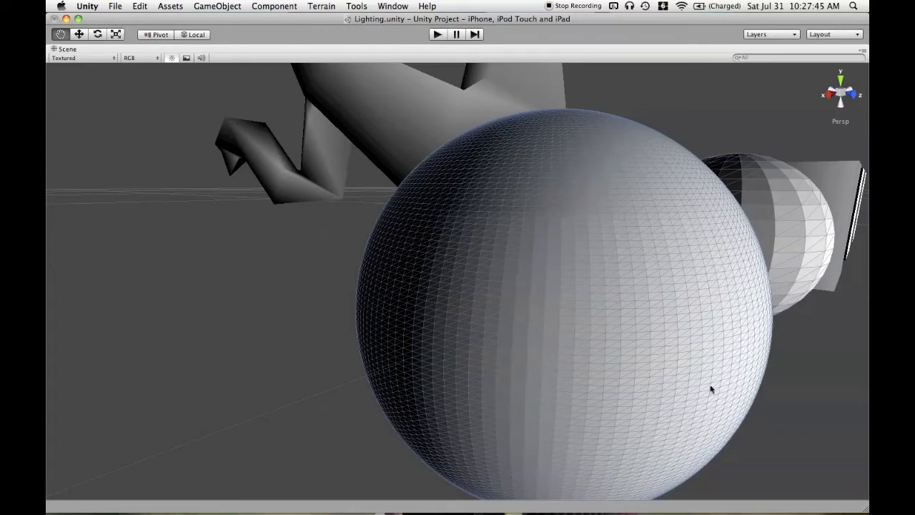
mouse_move(632, 355)
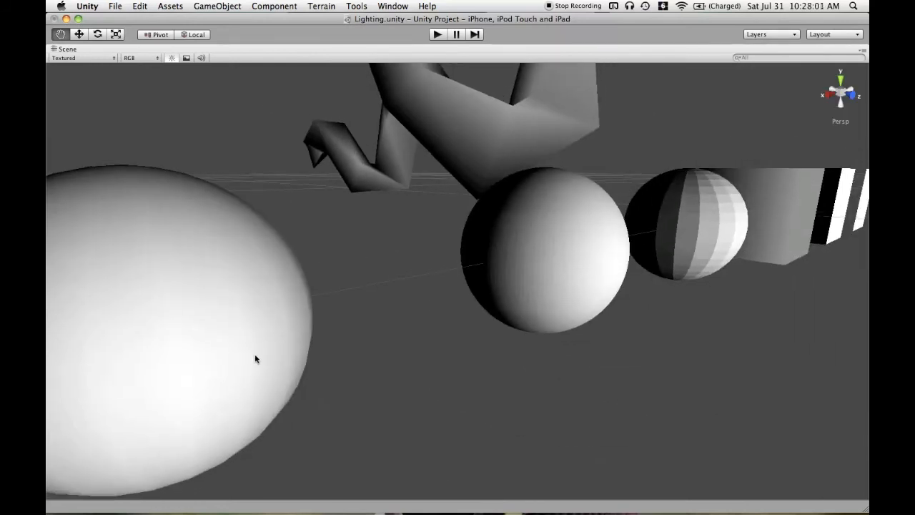
click(257, 358)
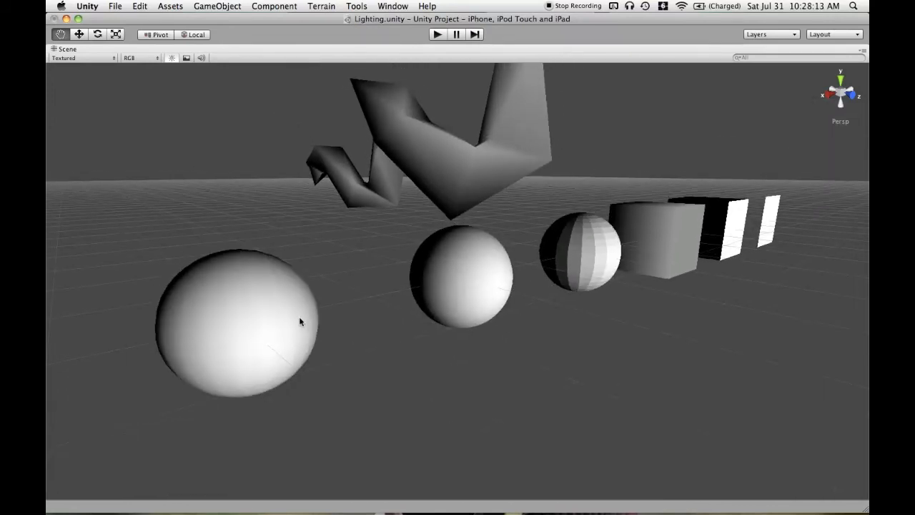
click(300, 322)
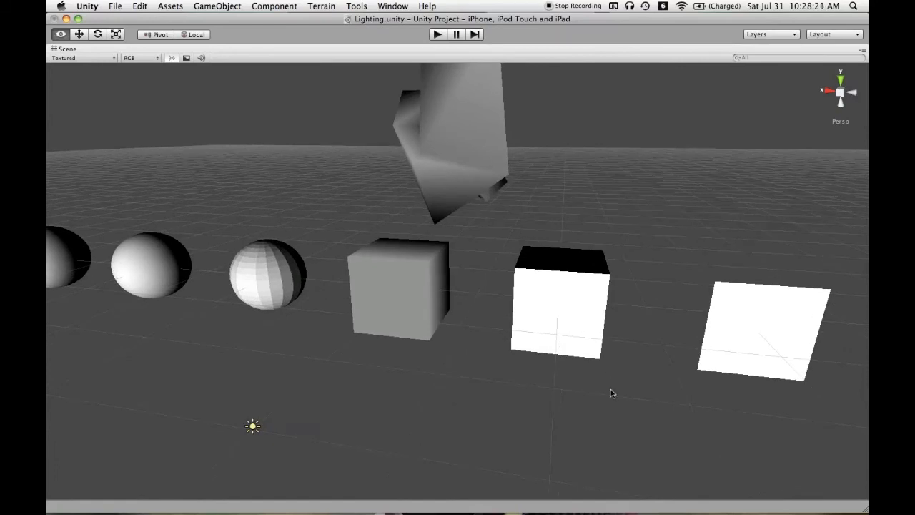
drag(612, 393, 495, 391)
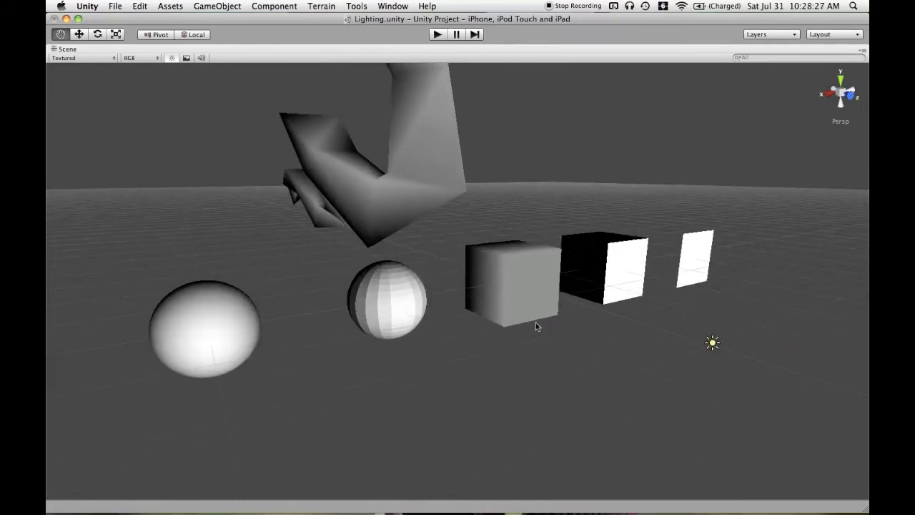
drag(536, 326, 480, 359)
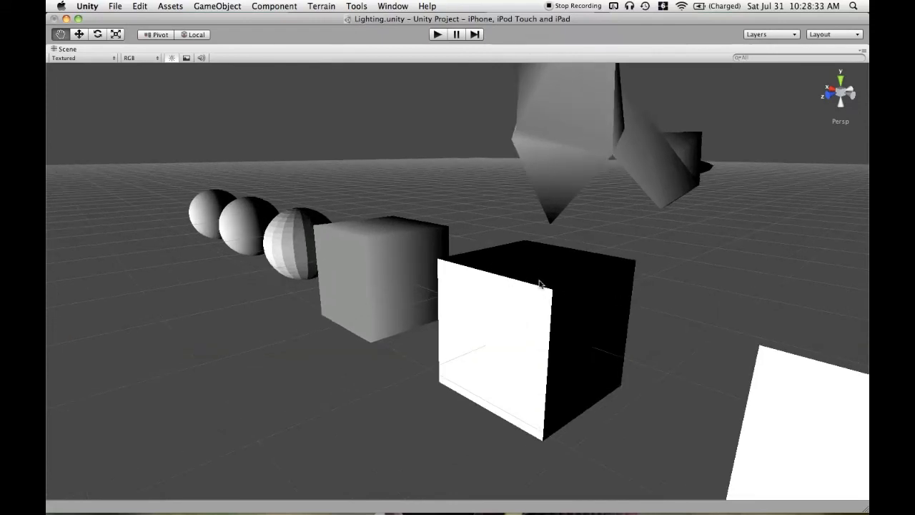
mouse_move(541, 295)
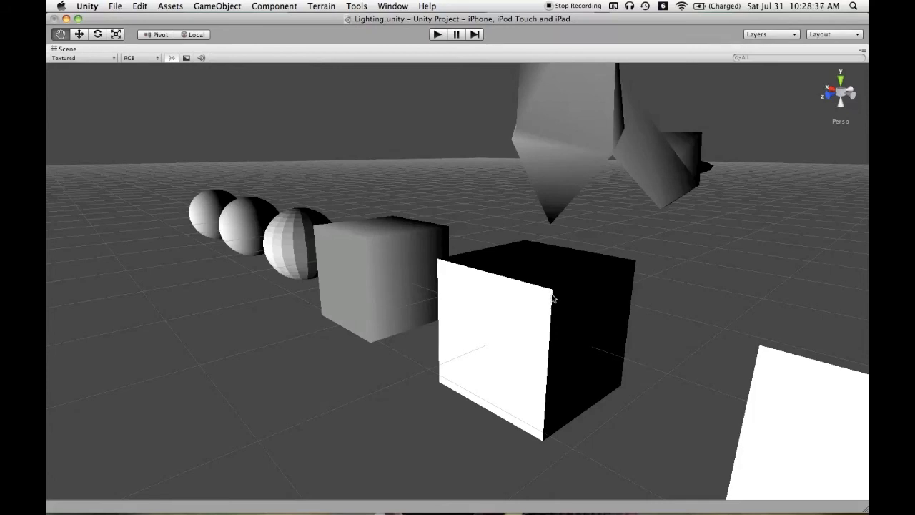
mouse_move(517, 317)
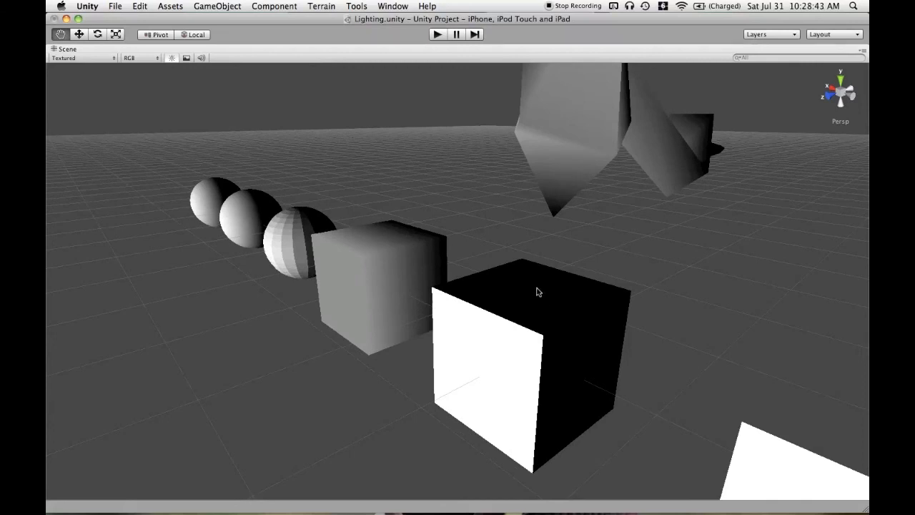
mouse_move(471, 269)
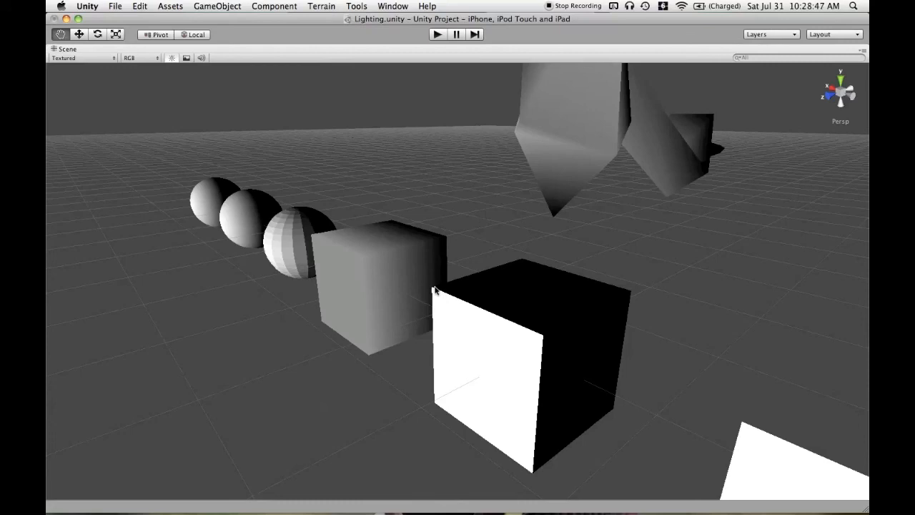
mouse_move(529, 348)
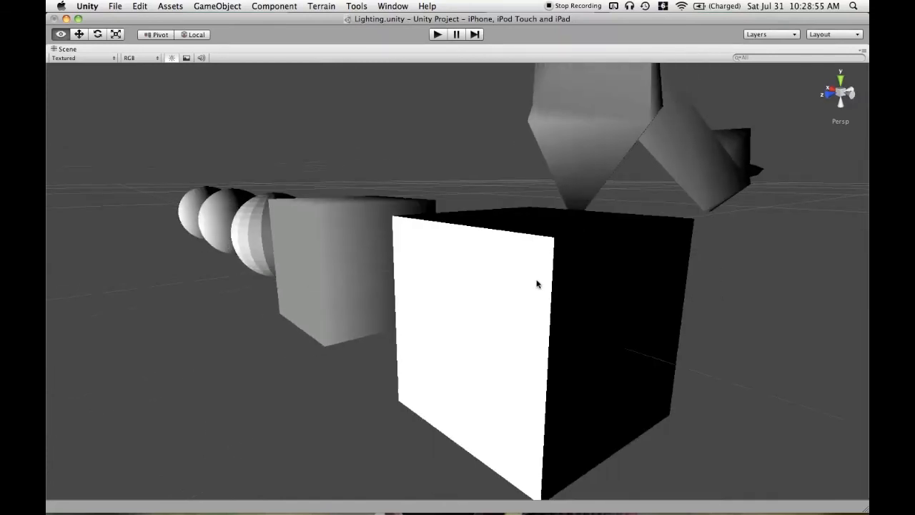
drag(538, 284, 575, 301)
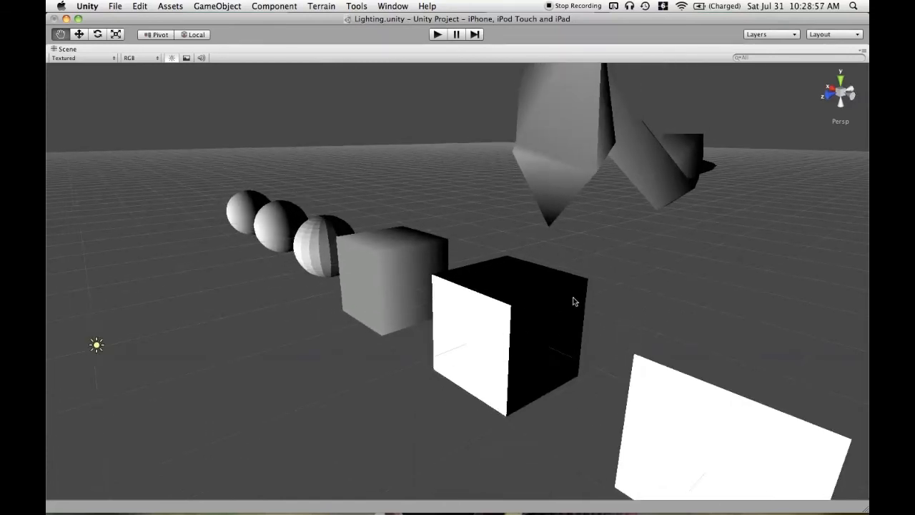